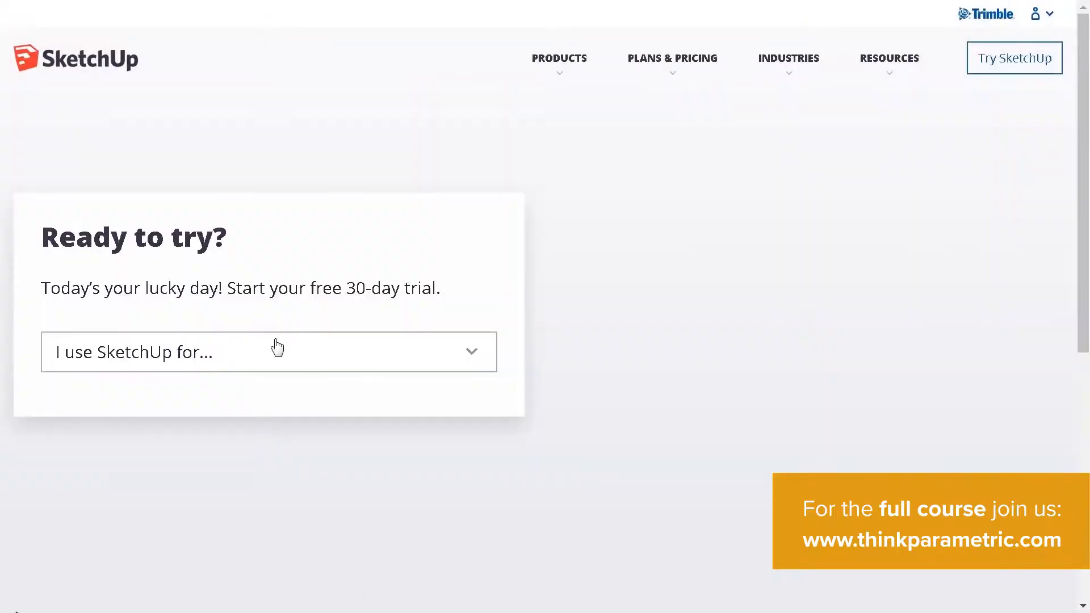
Step: Pick a usage option from the 'I use SketchUp for...' dropdown on the trial card
left_click(269, 351)
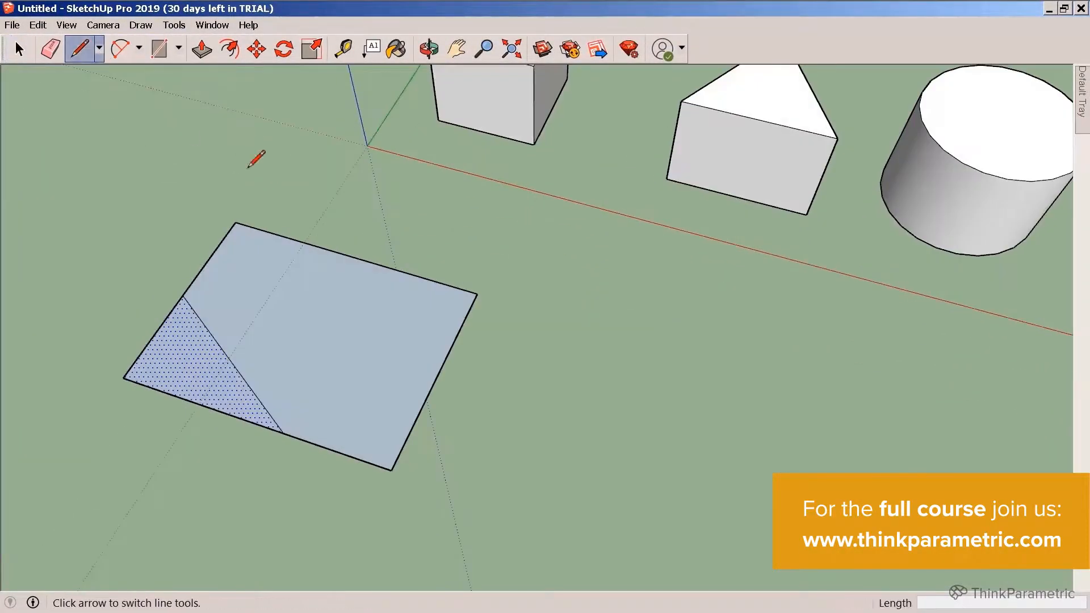
Step: Push/Pull the cut-off face of the rectangle upward into a slanted extrusion
left_click(201, 49)
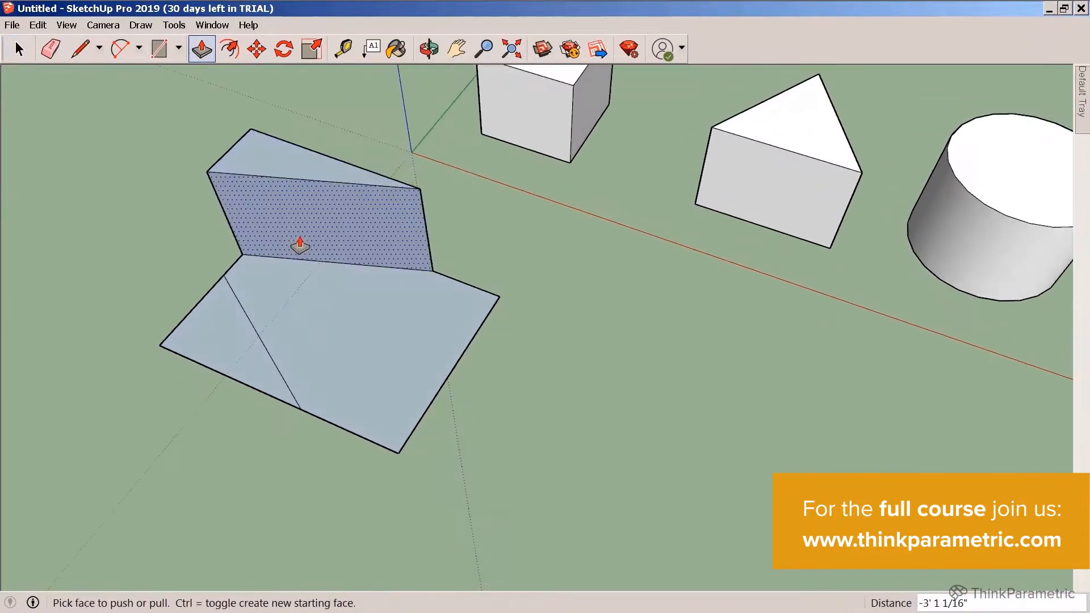
left_click_drag(300, 243, 380, 316)
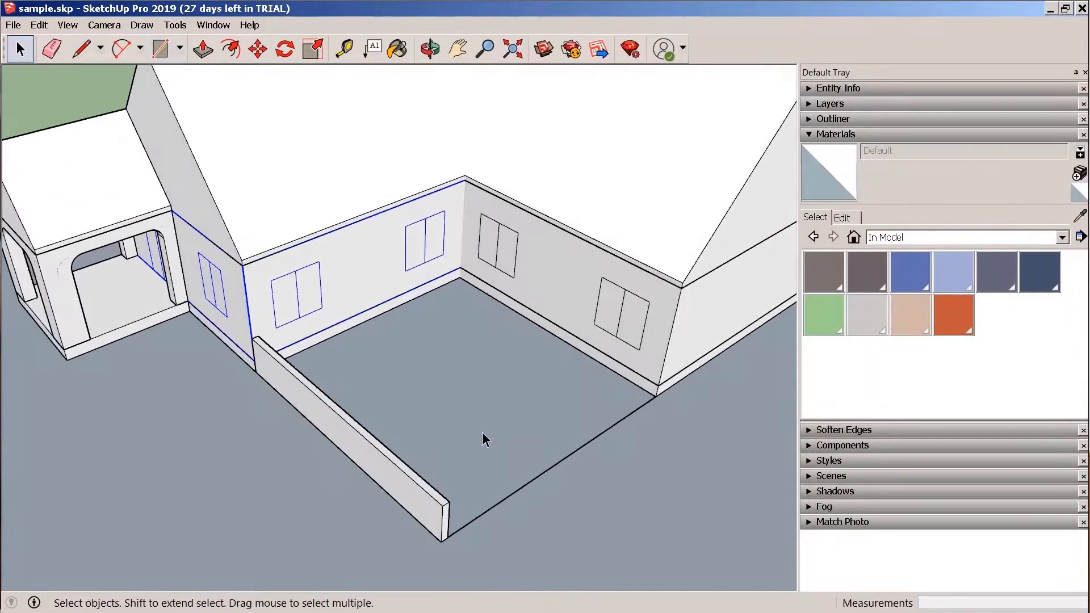
Step: Offset a border on the slab top and paint two walls with Stone Coursed Rough
left_click(229, 49)
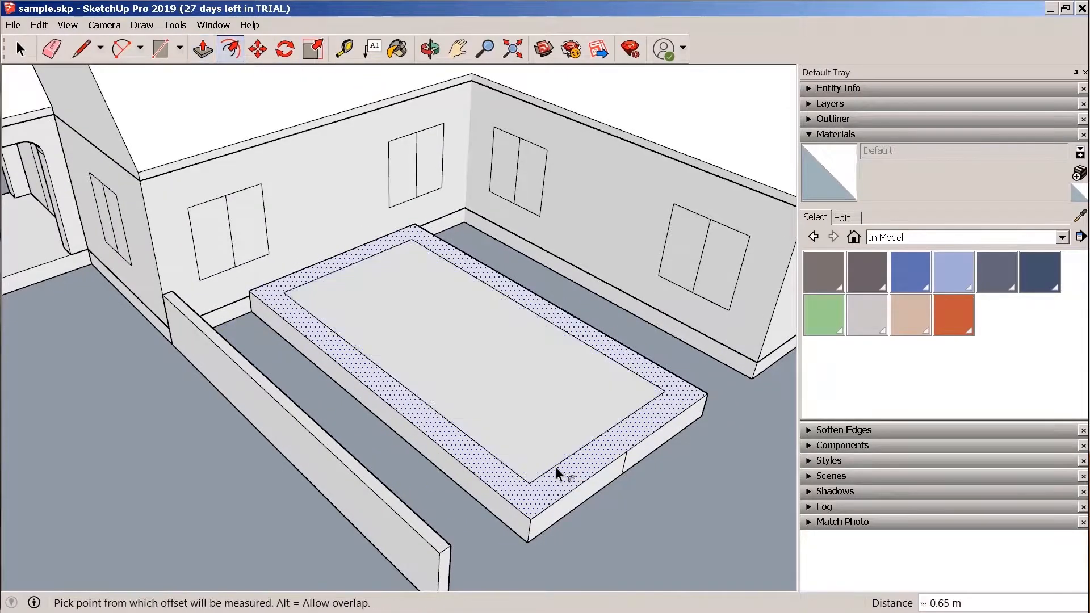
left_click(158, 49)
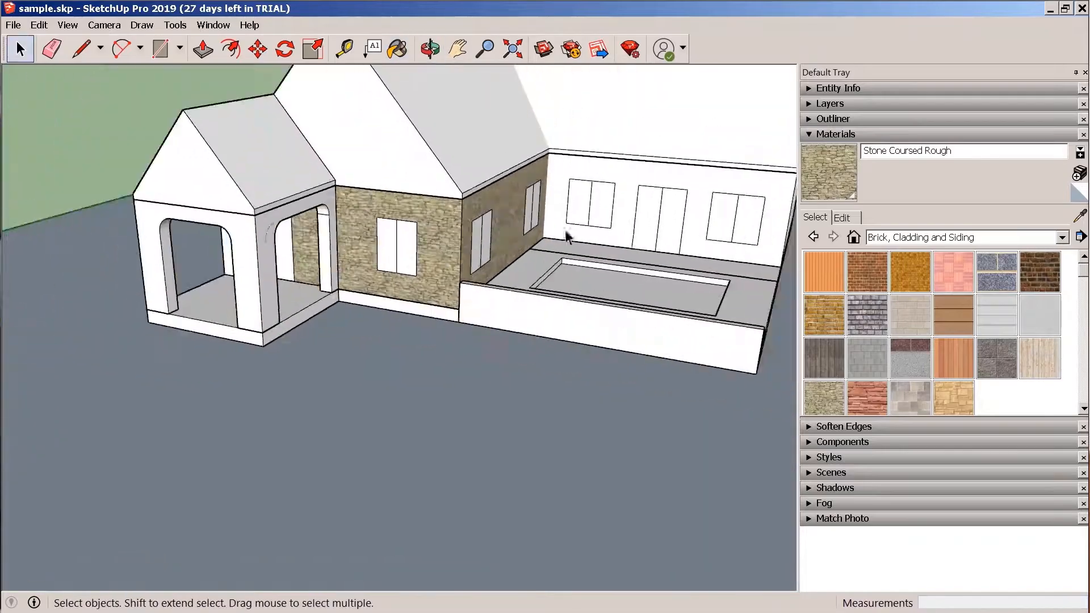
left_click(397, 49)
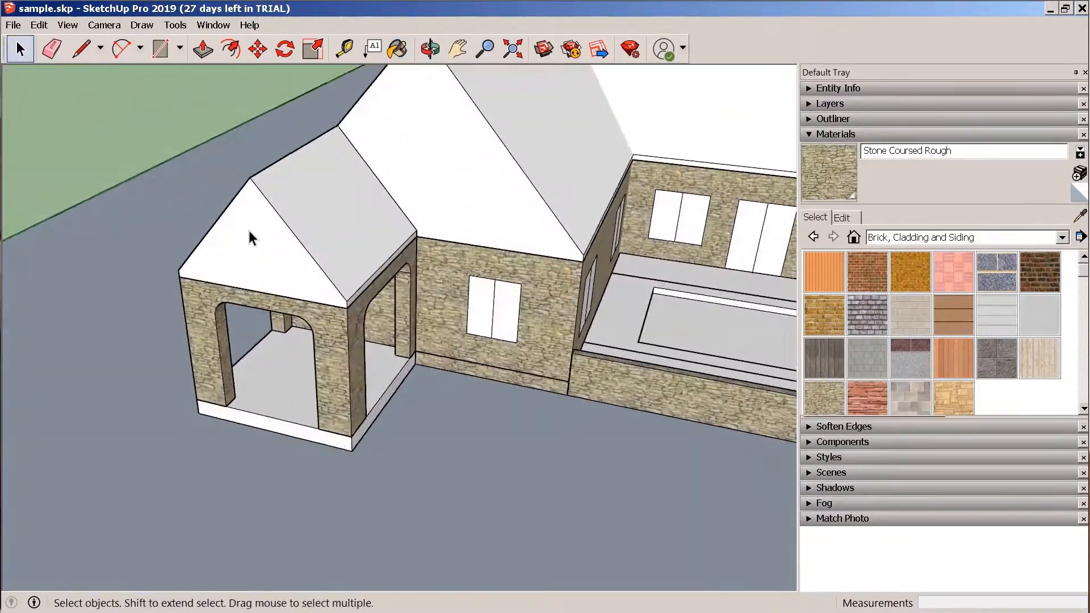
left_click(397, 48)
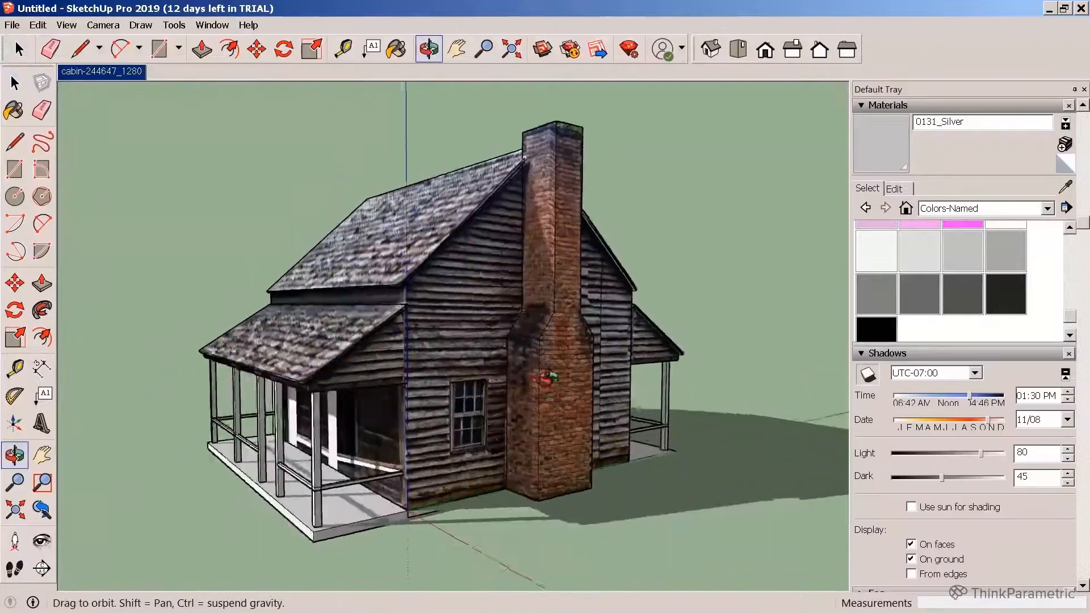
Step: Search the address '661 M', select the map region and import it
type("661 M")
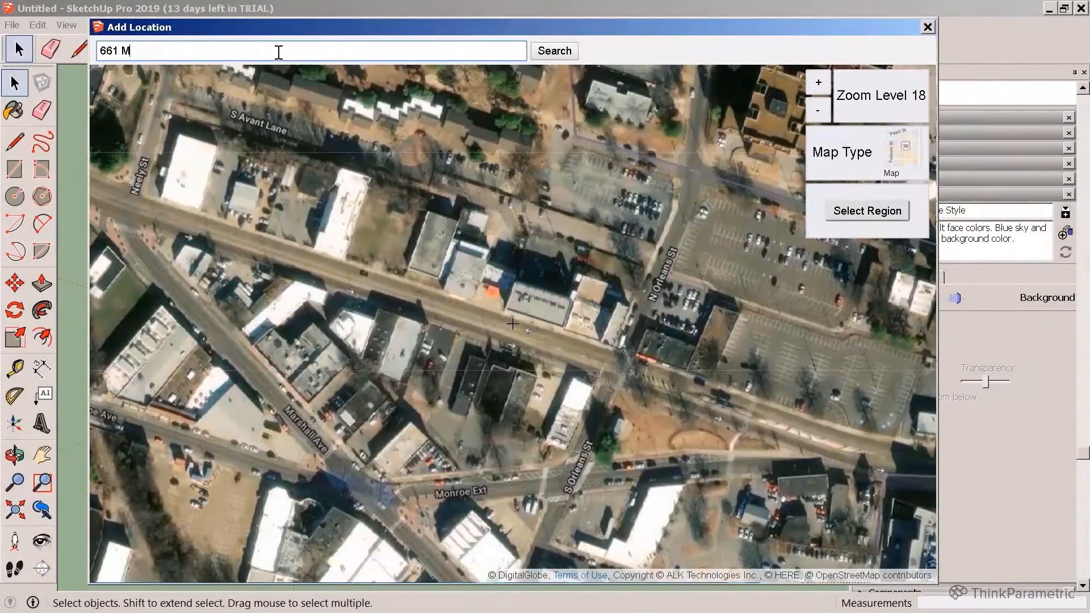
left_click(866, 210)
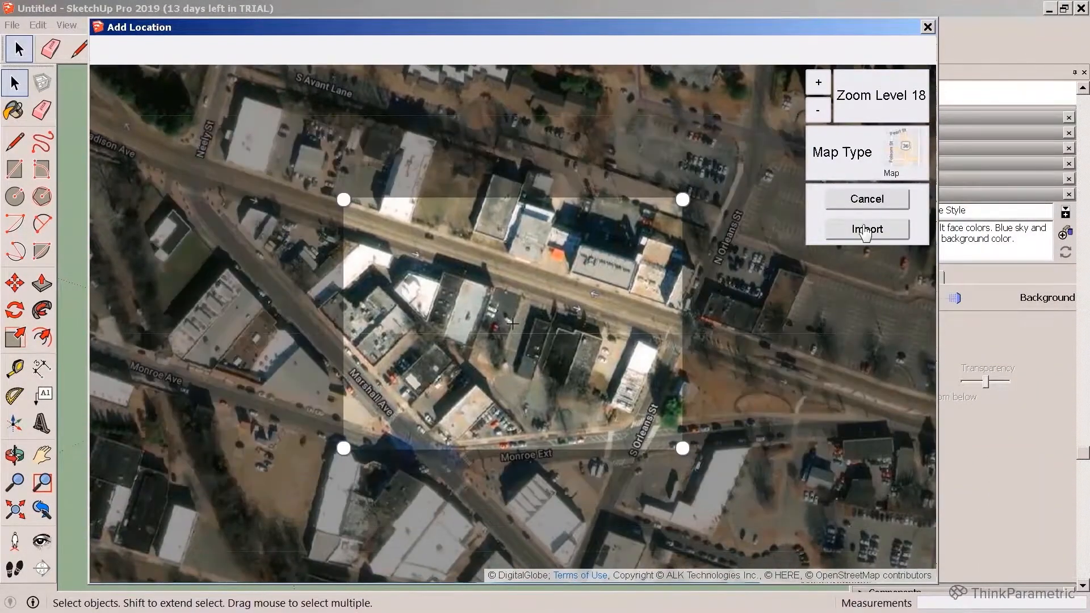
left_click(866, 229)
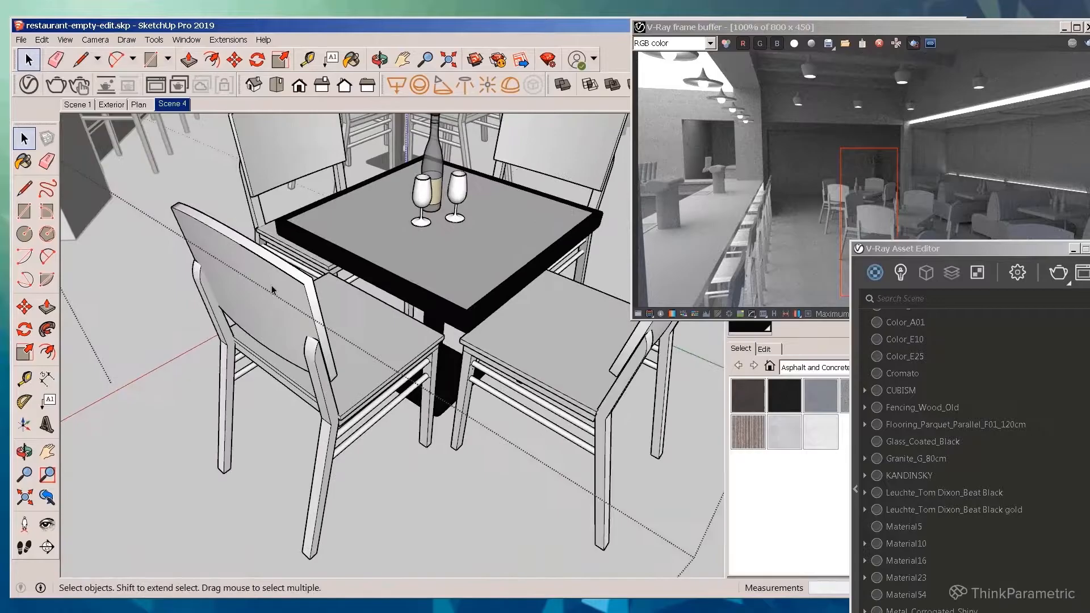
Step: Select the chair in front of the restaurant table
left_click(351, 58)
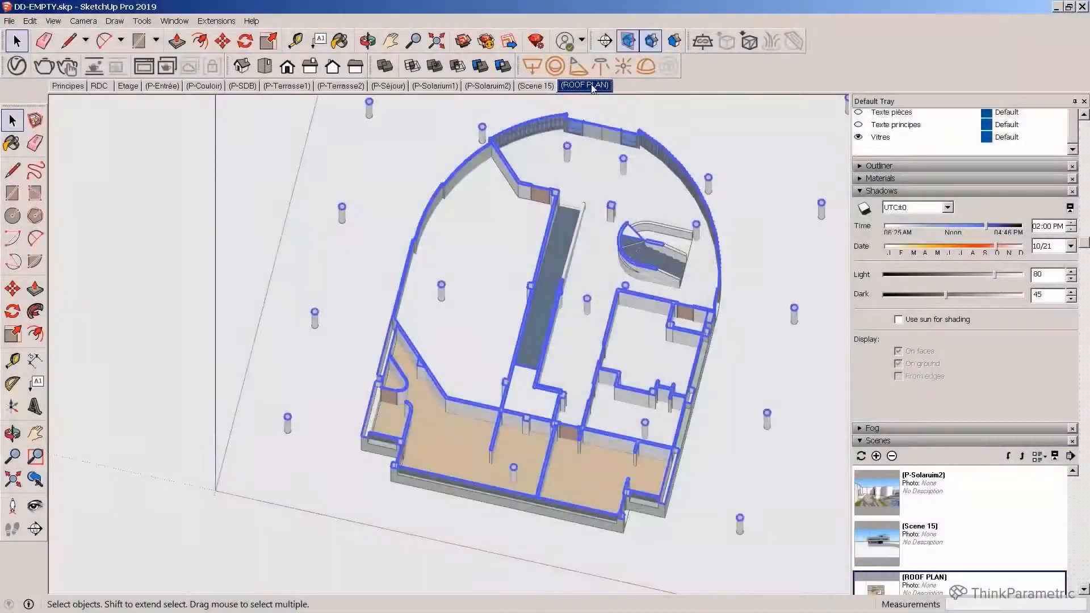
Step: Update scenes with section fill and an elevation view, then crosshatch-fill the LayOut rectangle
right_click(584, 84)
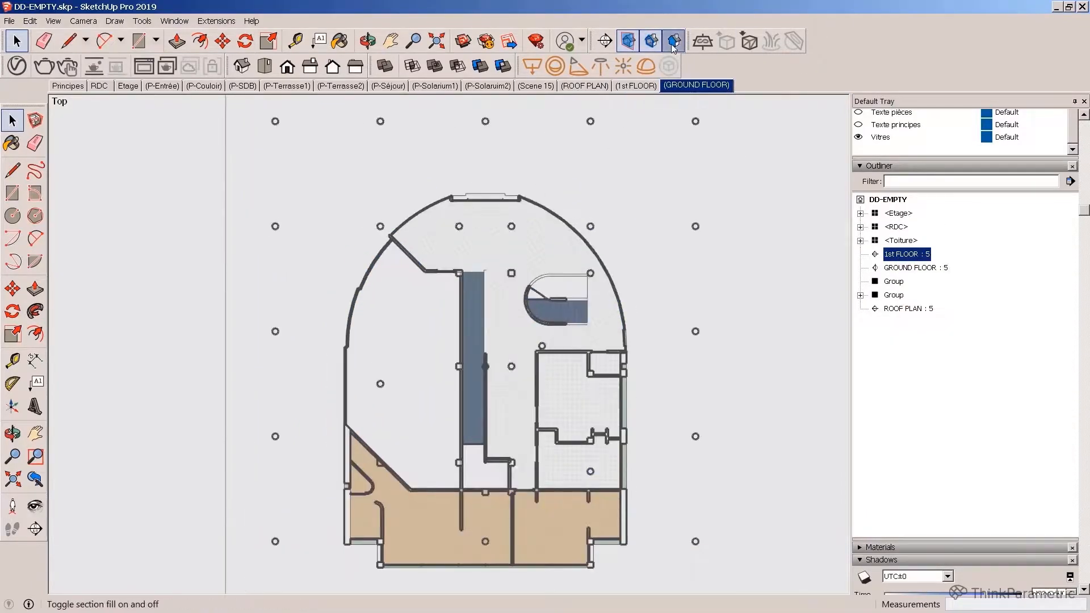
left_click(634, 86)
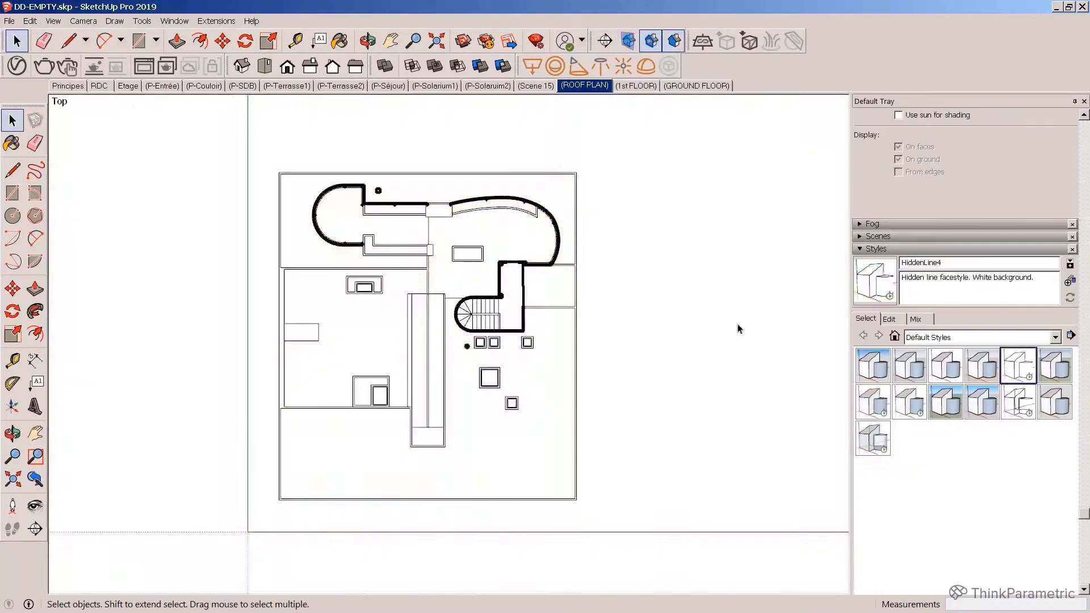
right_click(635, 85)
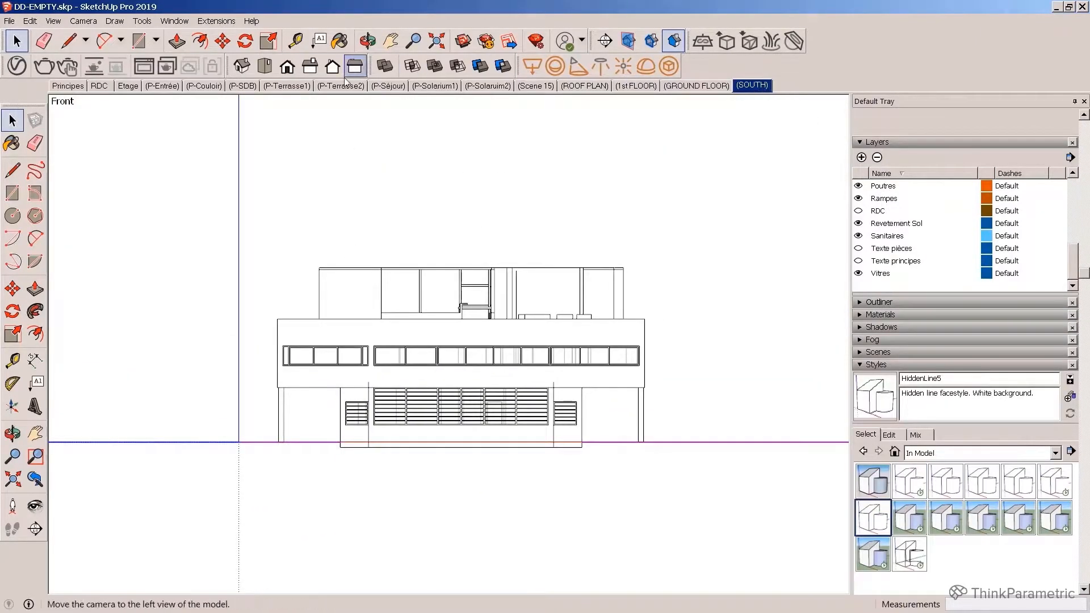
left_click(856, 84)
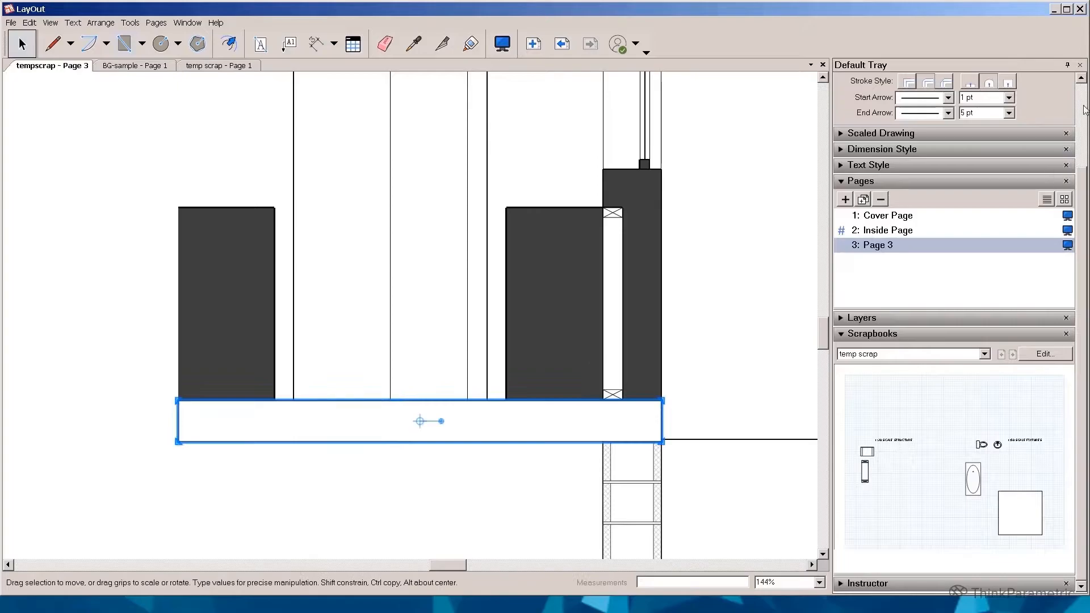
left_click(1023, 177)
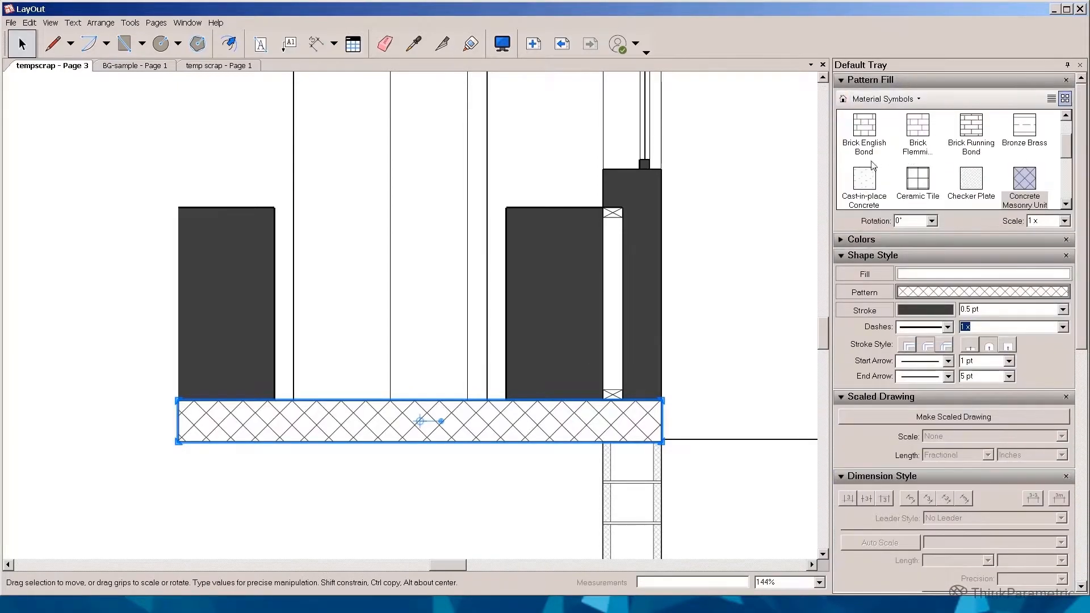